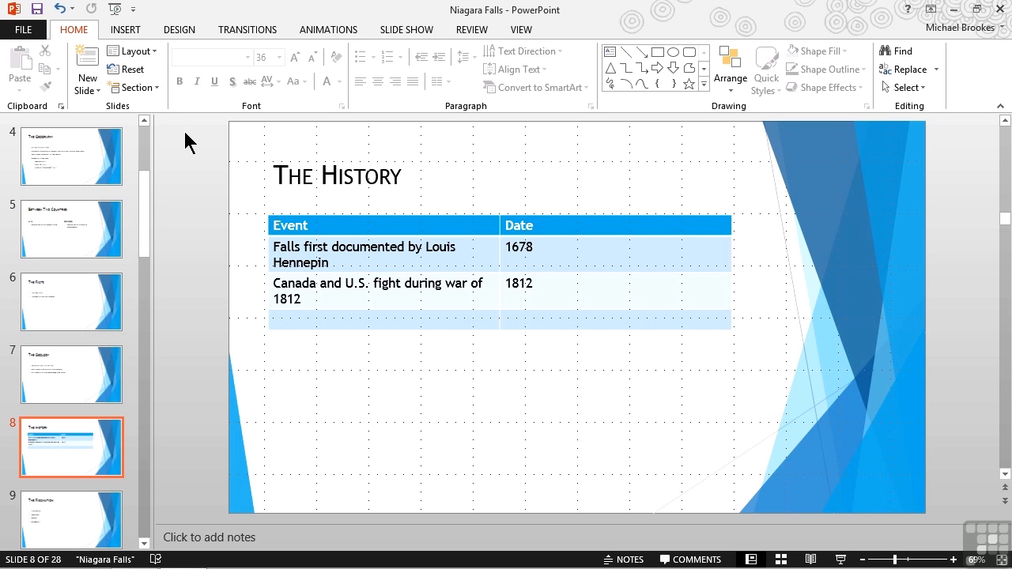
Select the Niagara Falls event-and-date table on slide 8, The History
left_click(320, 226)
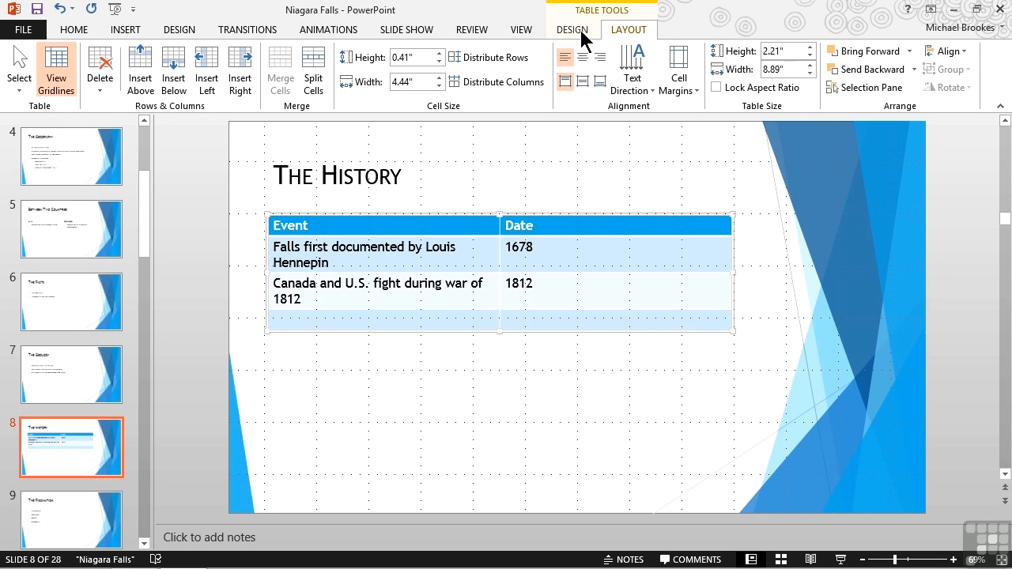
Show the Table Tools Design tab with its Table Styles and Style Options
left_click(571, 29)
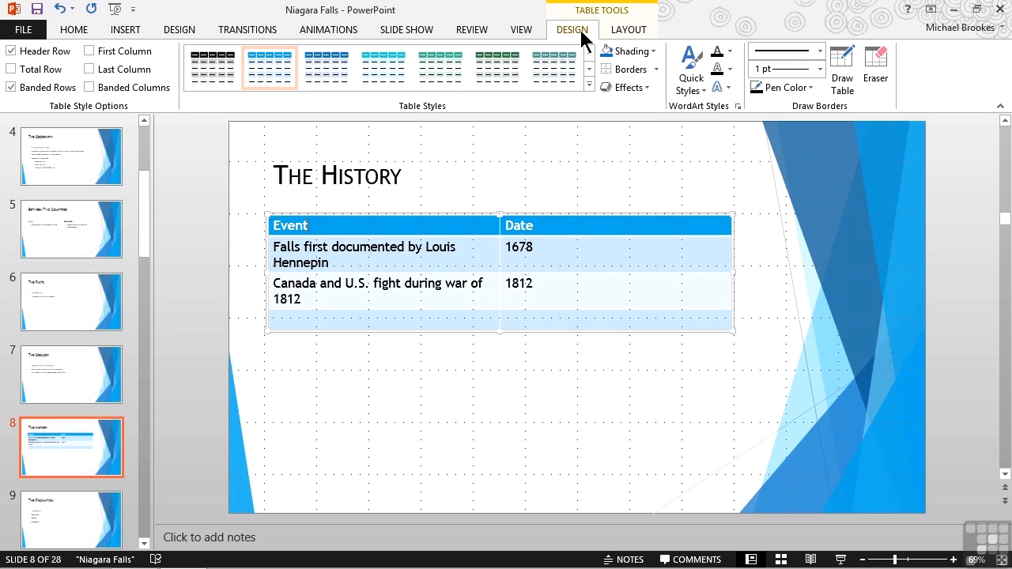
mouse_move(432, 113)
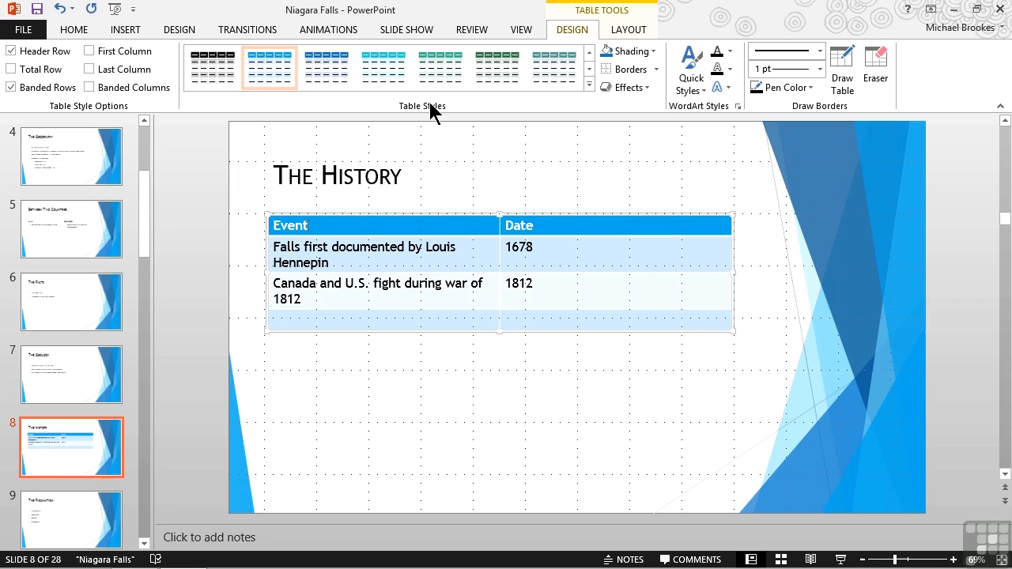
mouse_move(433, 217)
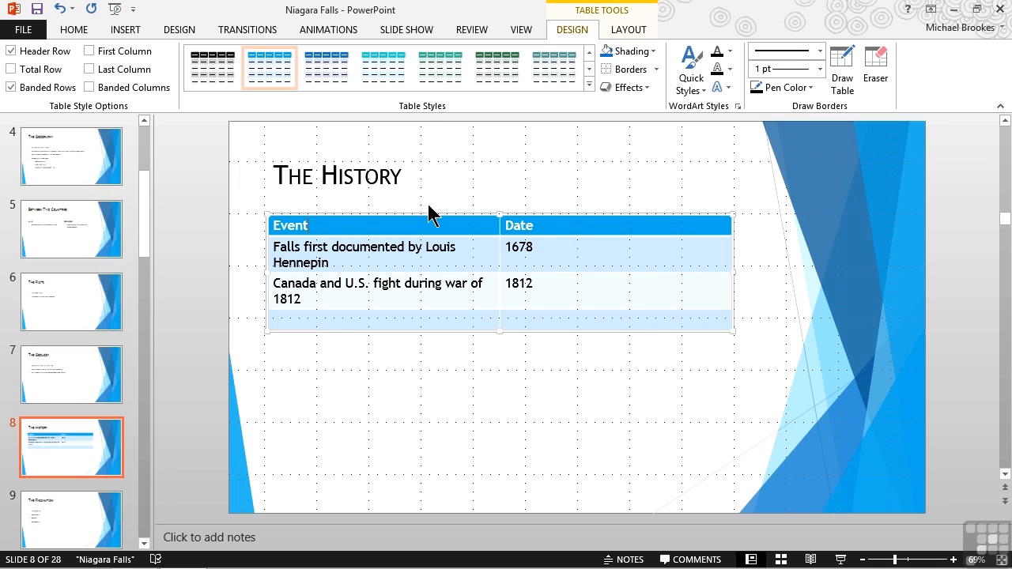
mouse_move(453, 116)
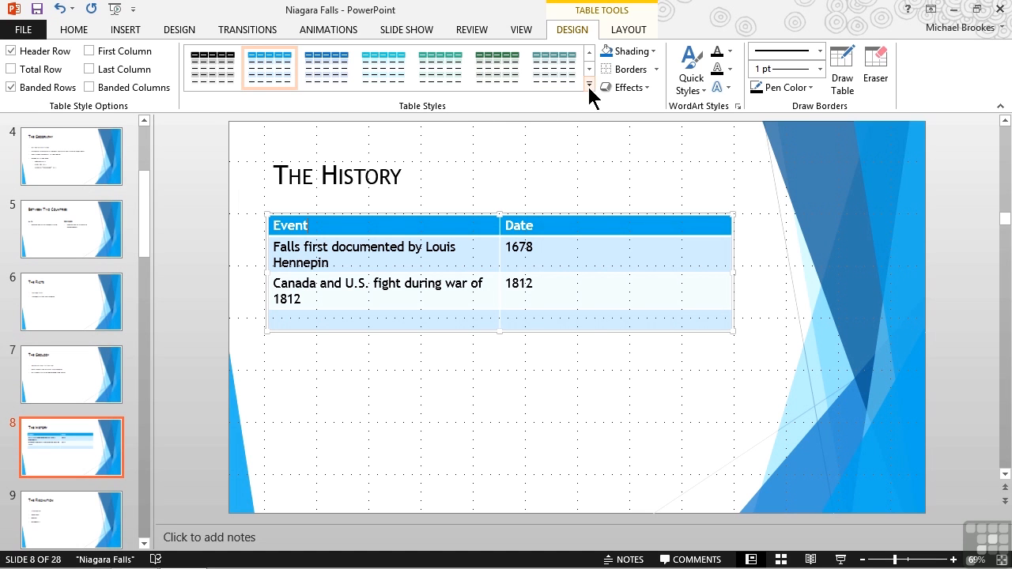
Browse the full Table Styles gallery for a Light style with a dark blue header
left_click(588, 85)
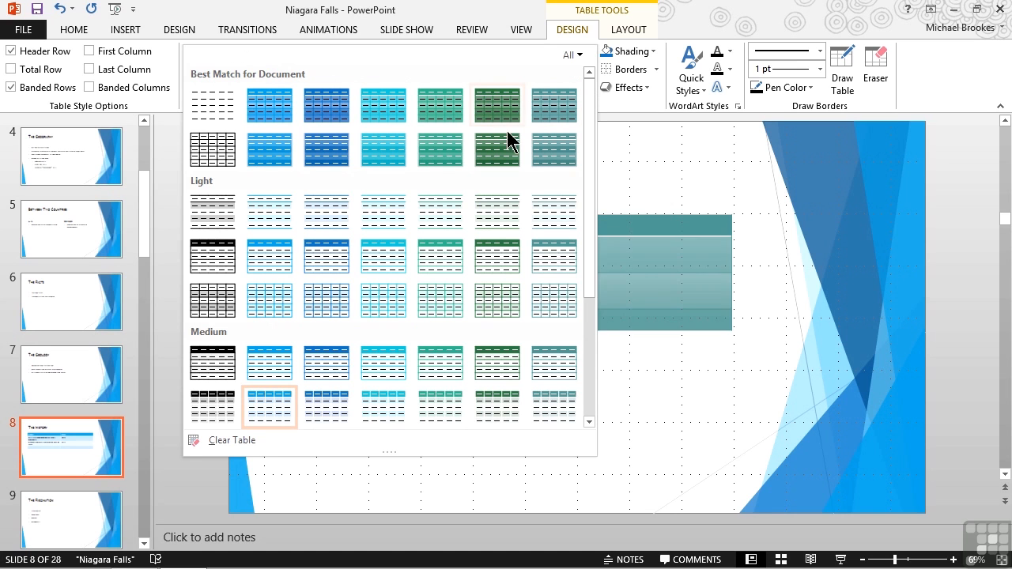
mouse_move(440, 212)
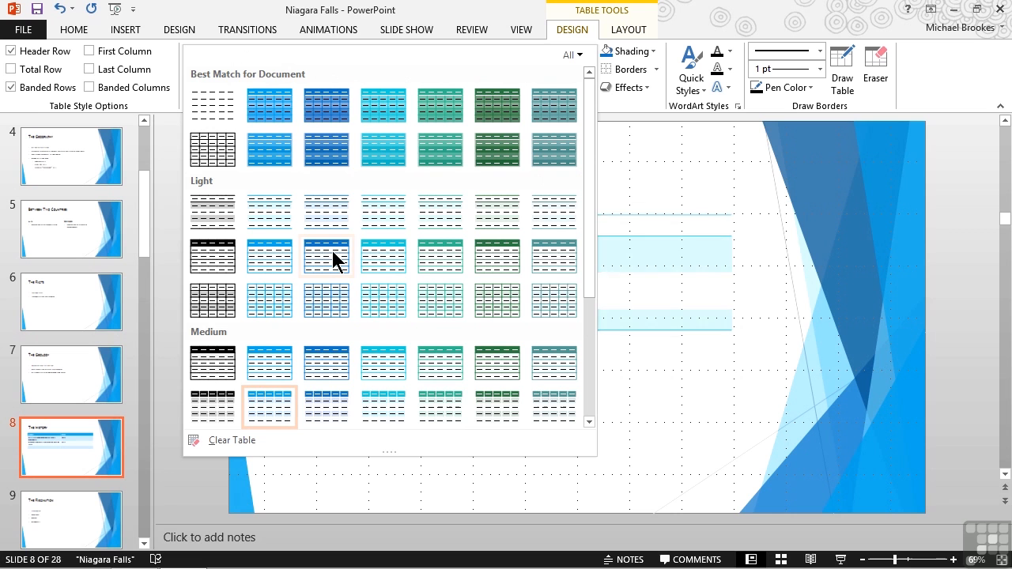
scroll("down", 3)
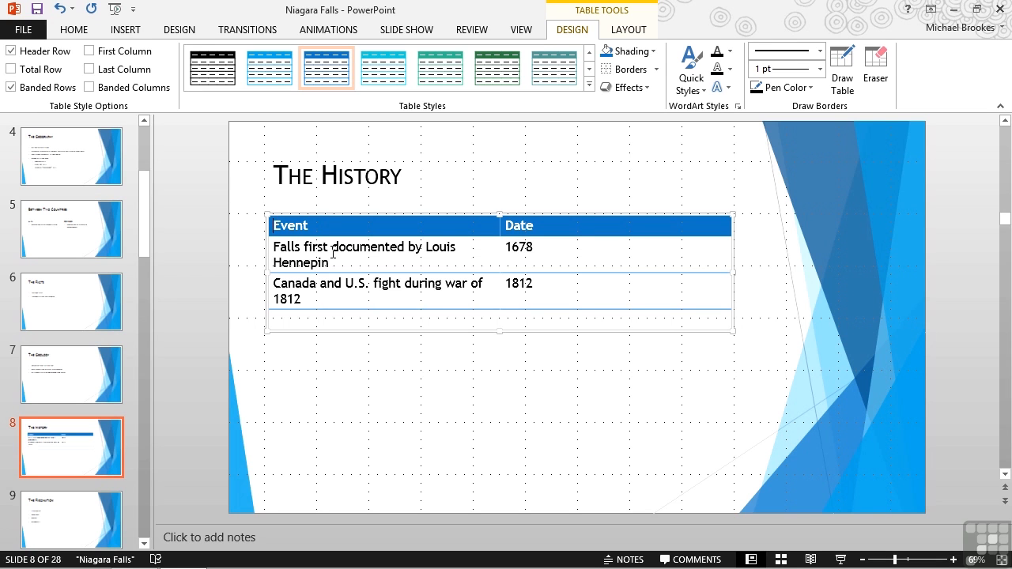
mouse_move(146, 118)
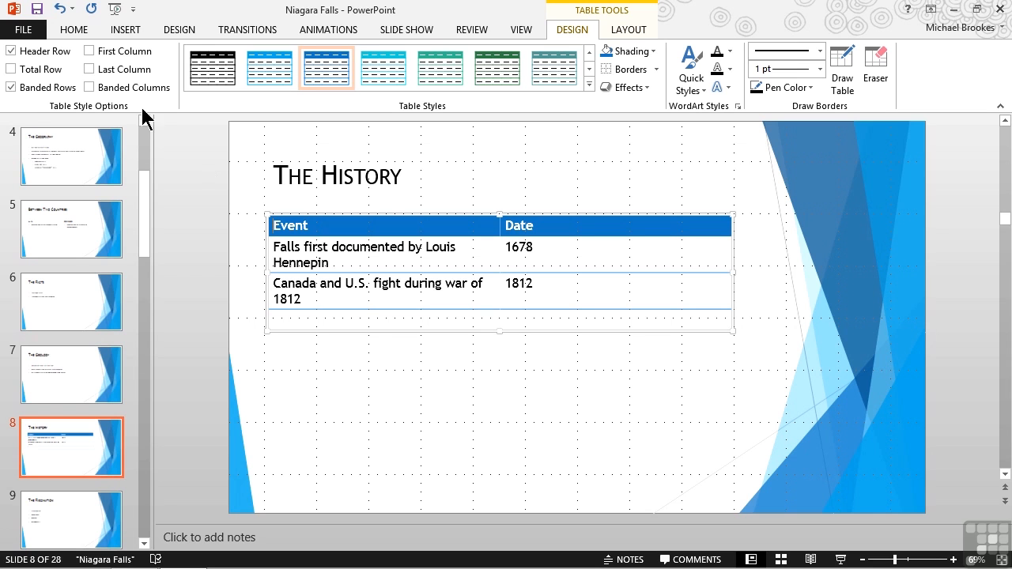
mouse_move(123, 112)
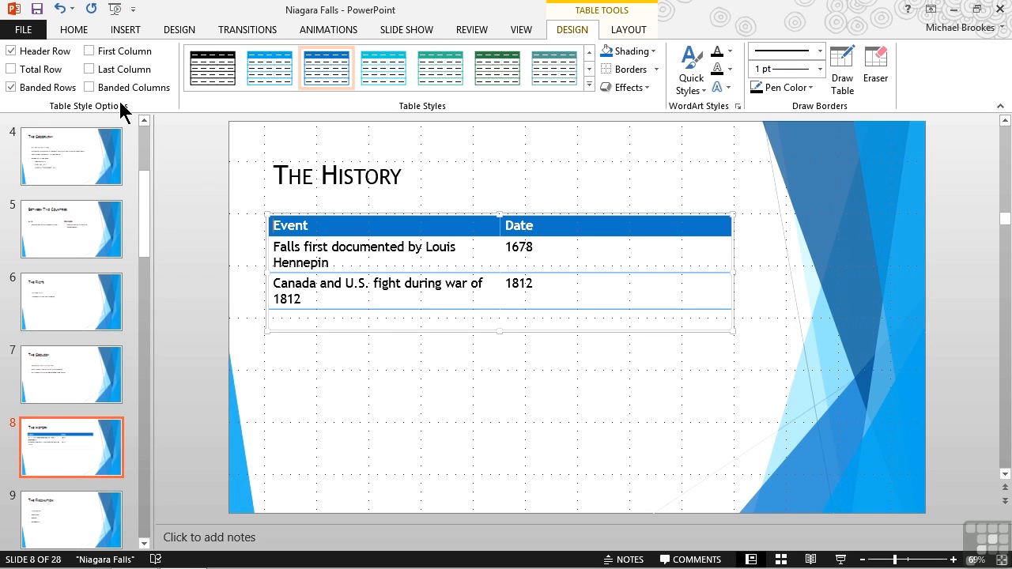
mouse_move(125, 115)
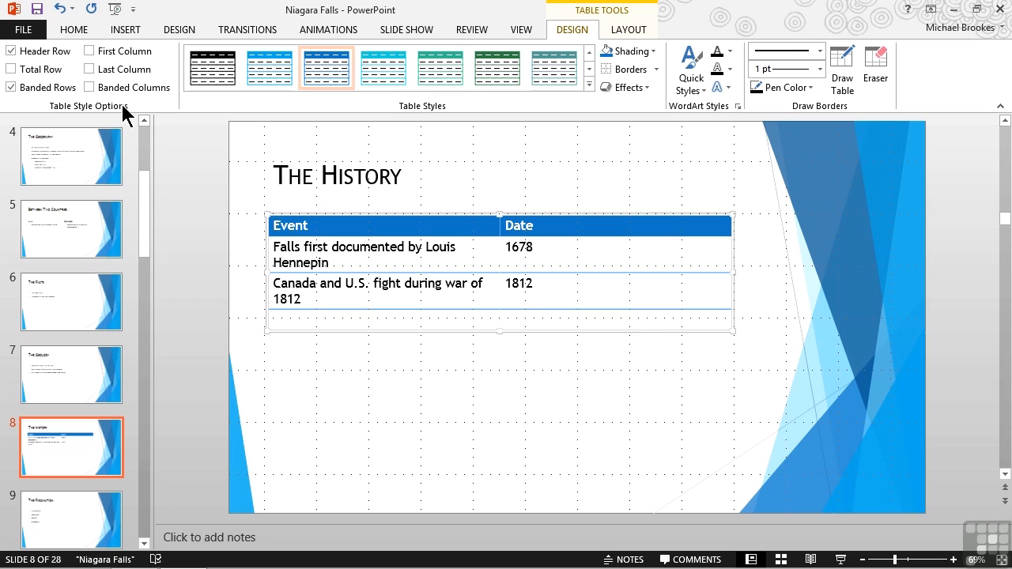
mouse_move(12, 69)
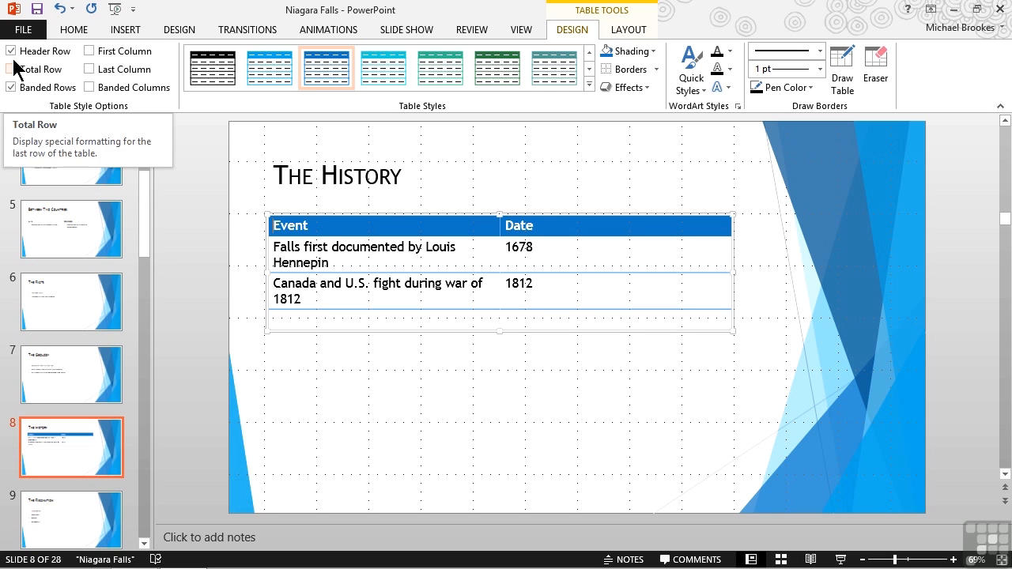
left_click(11, 51)
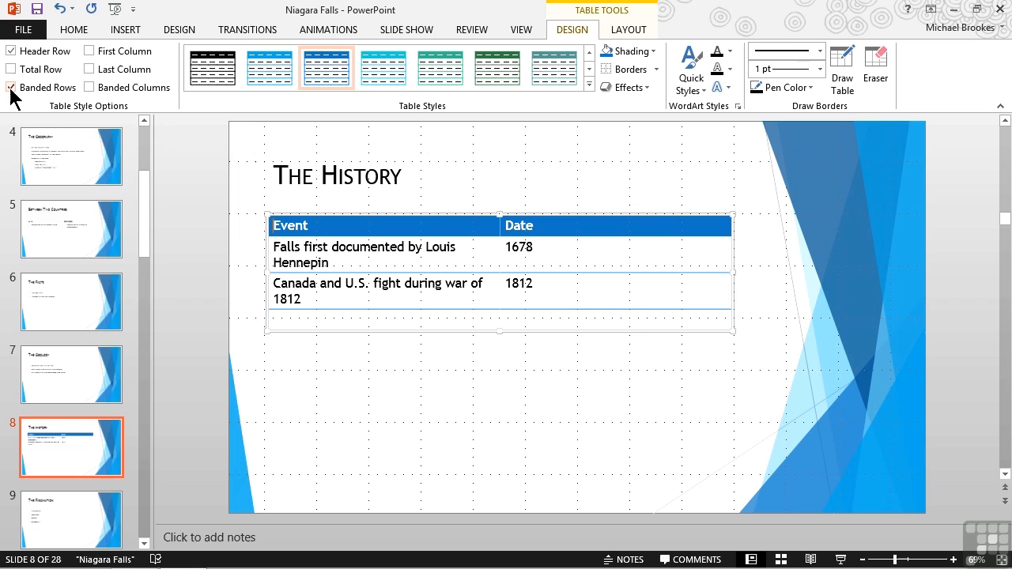
mouse_move(12, 87)
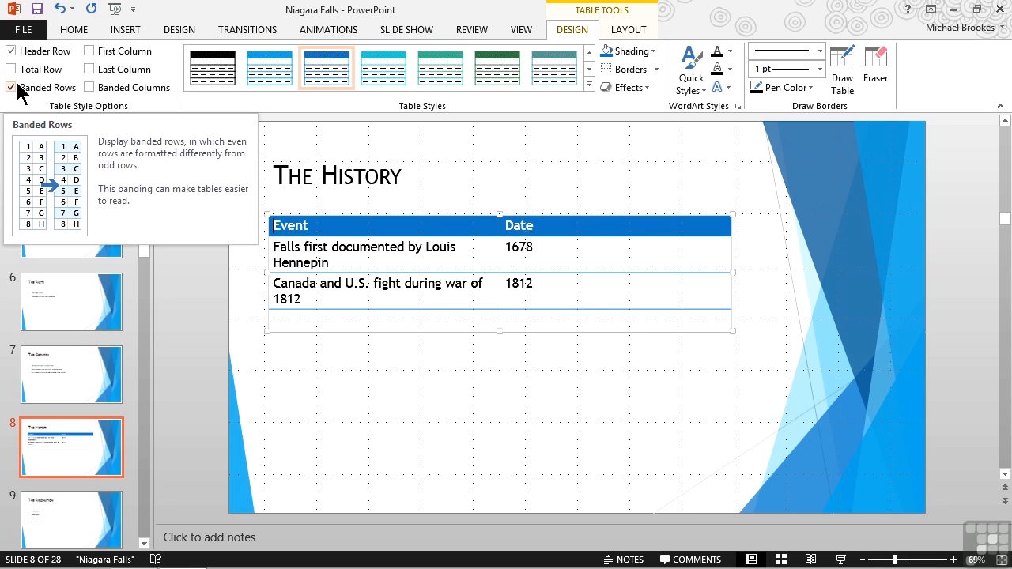
mouse_move(90, 68)
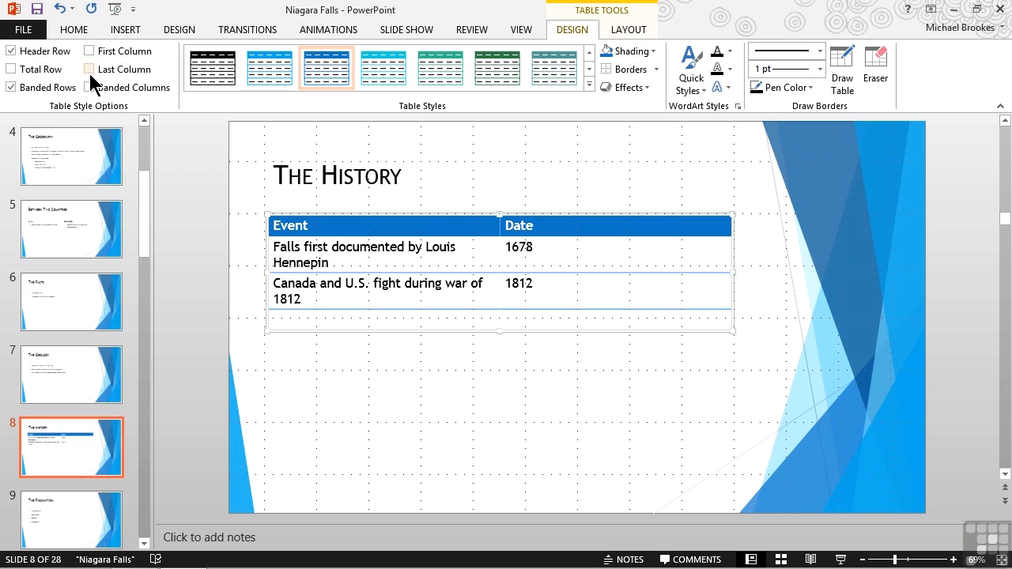
mouse_move(93, 87)
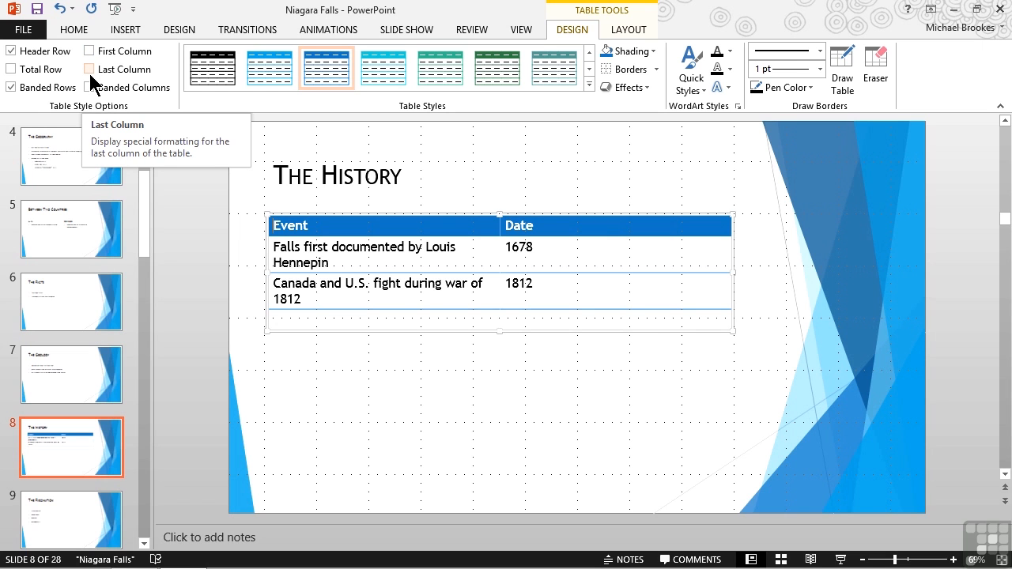
mouse_move(254, 180)
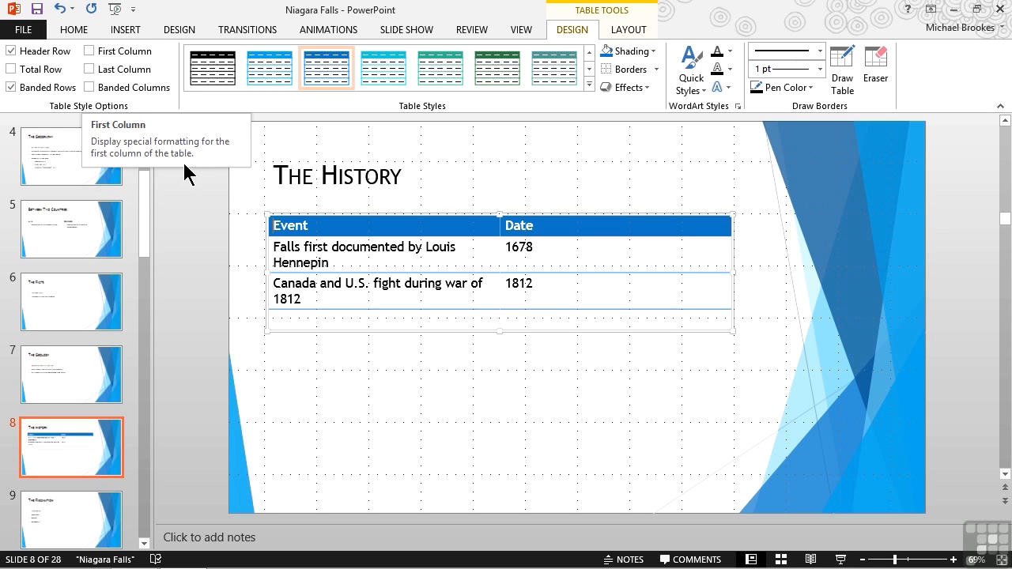
mouse_move(197, 182)
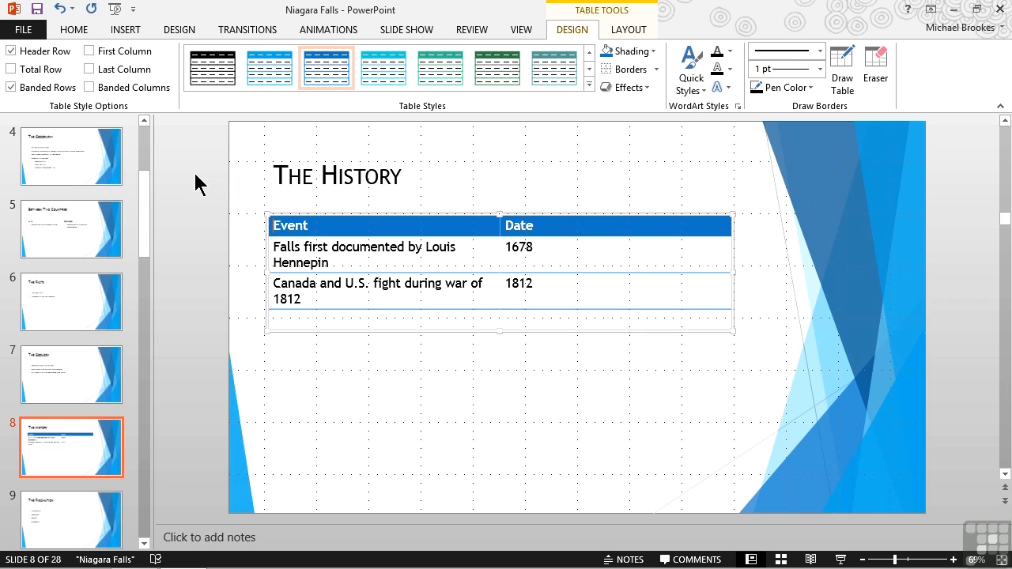
mouse_move(193, 178)
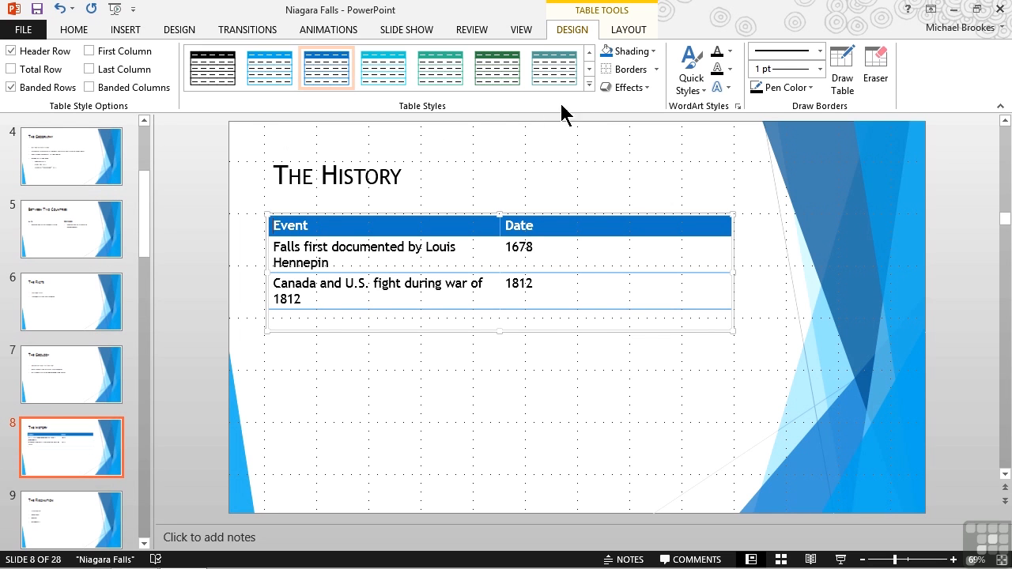
left_click(589, 85)
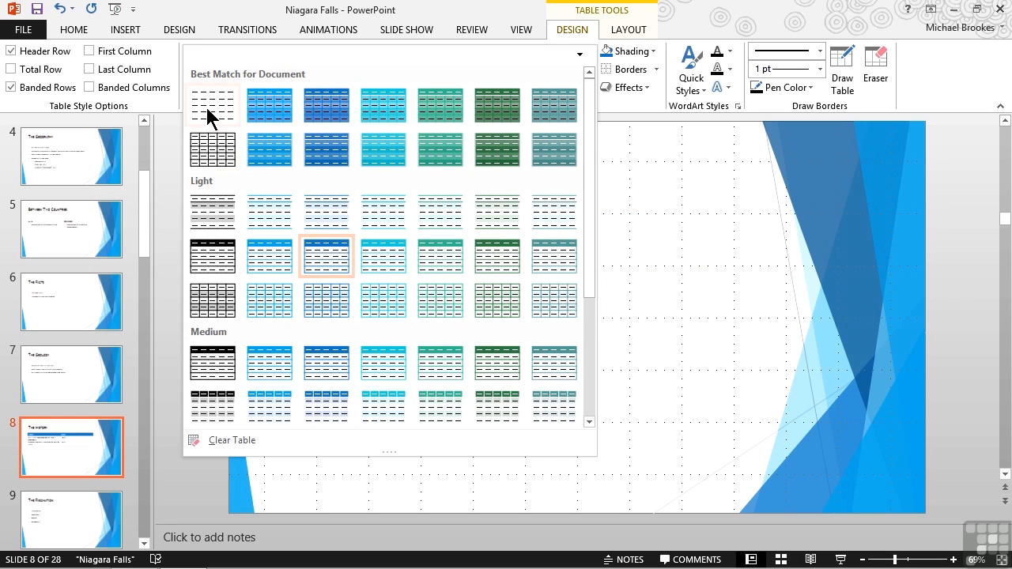
mouse_move(212, 106)
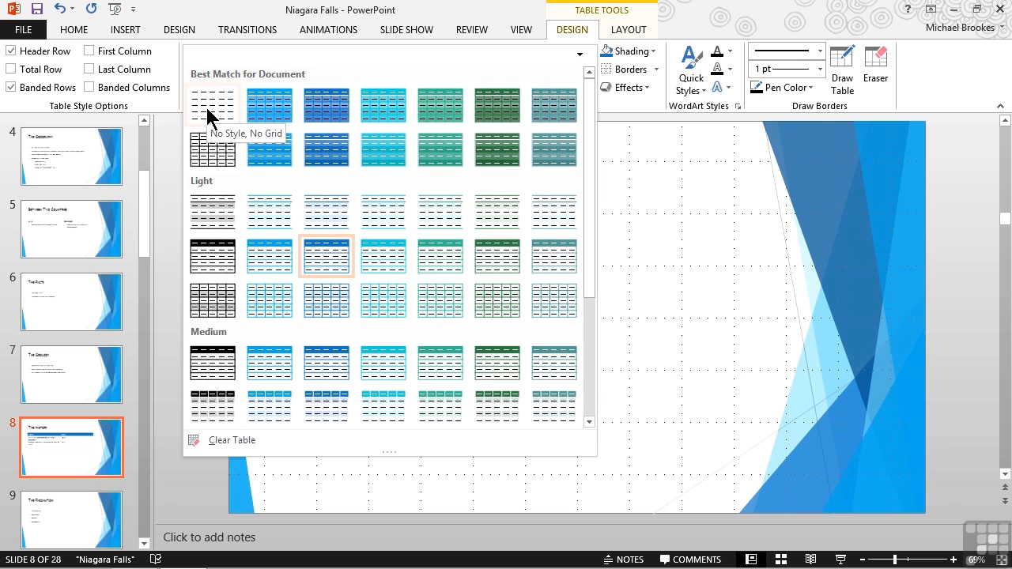
Apply No Style, No Grid to the History table and deselect it to check
left_click(212, 105)
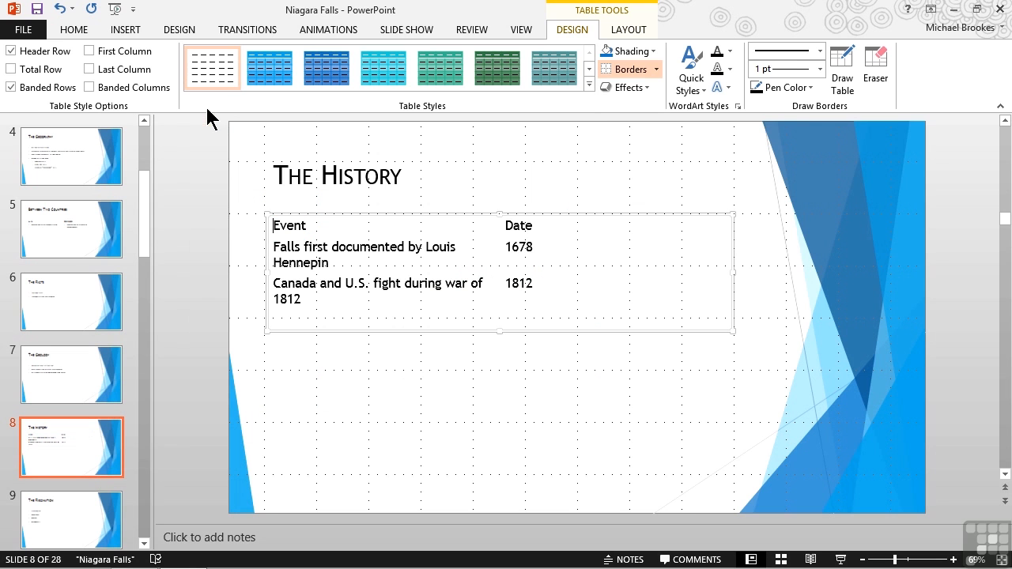
left_click(246, 241)
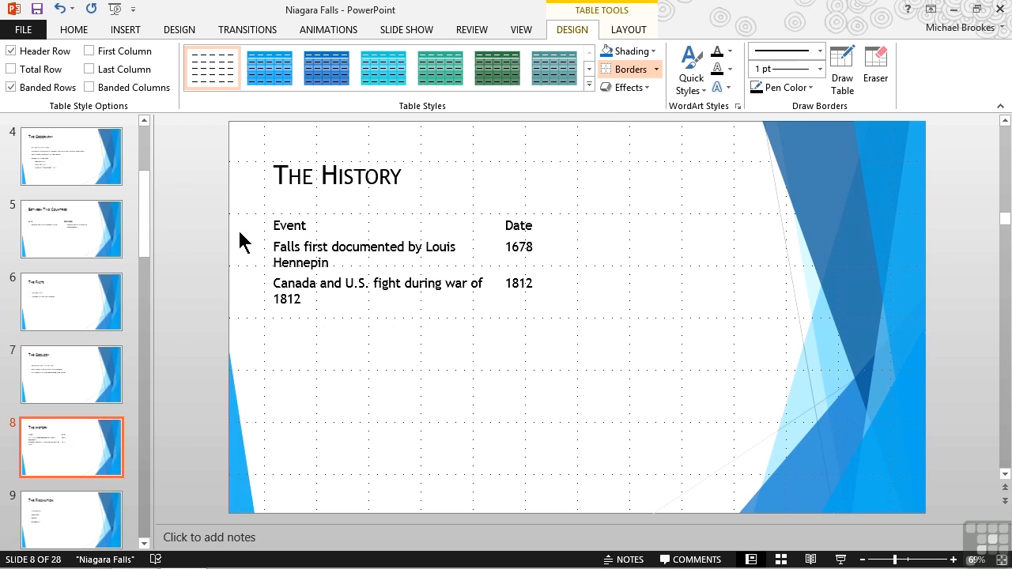
left_click(74, 30)
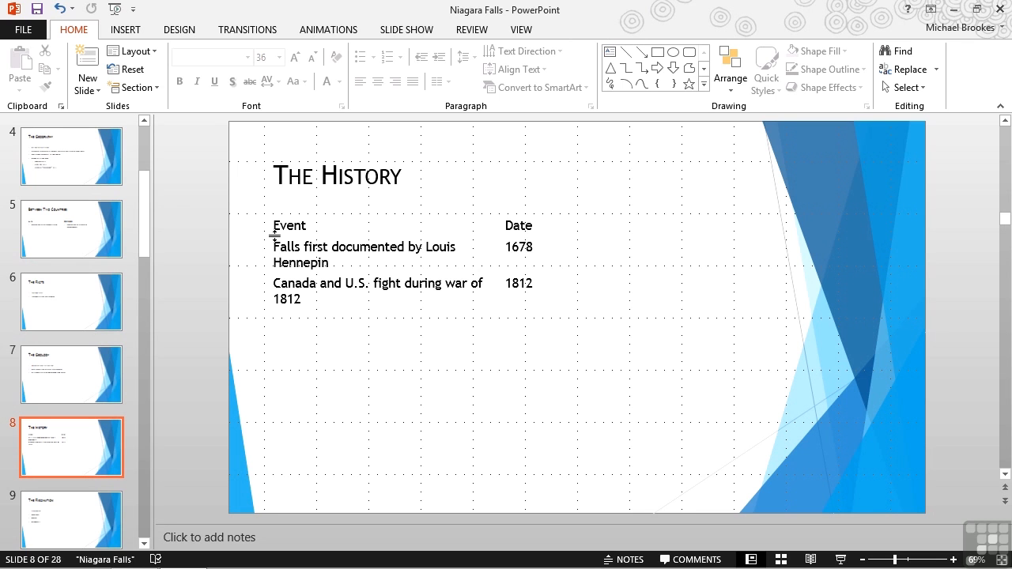
Reselect the History table and open the Table Styles gallery for a blue-header style
left_click(378, 247)
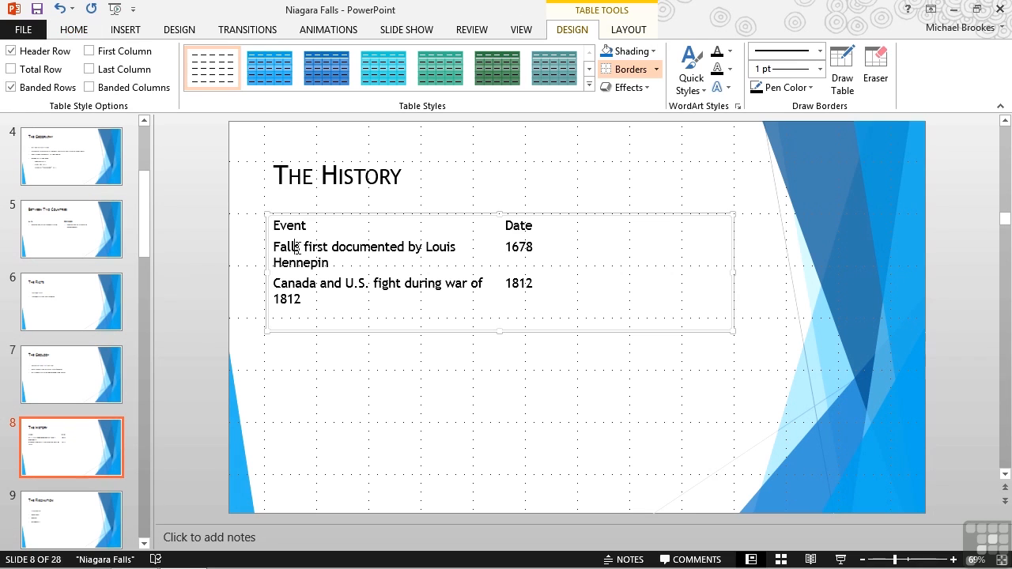
left_click(588, 84)
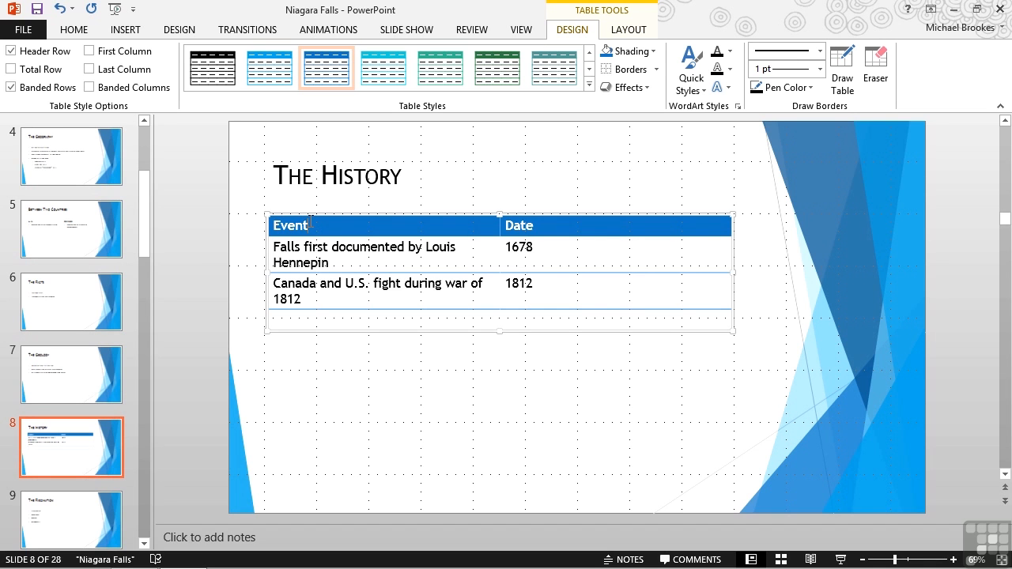
mouse_move(504, 110)
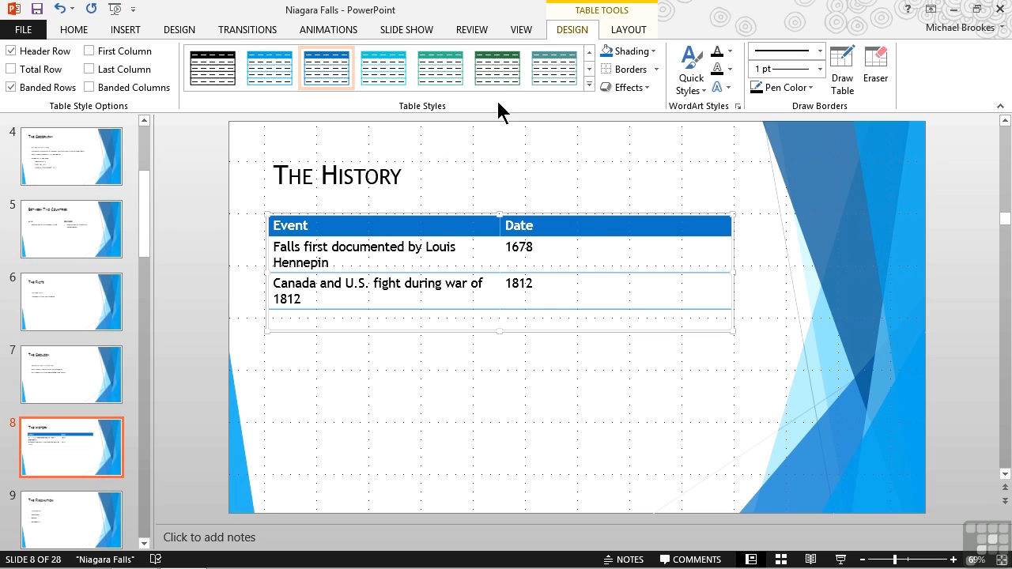
Select the entire History table using Layout's Select Table command
left_click(629, 30)
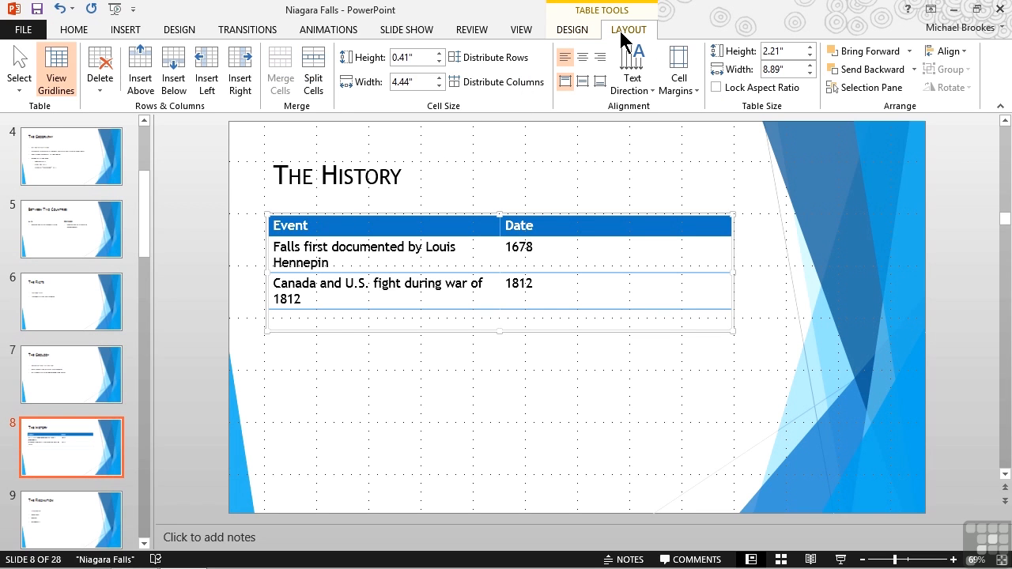
mouse_move(196, 117)
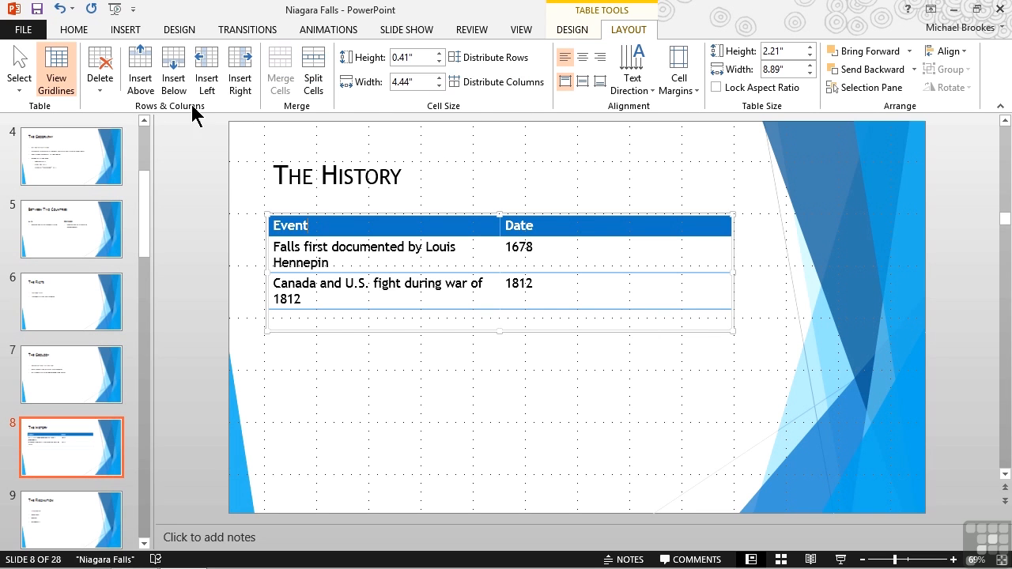
mouse_move(19, 67)
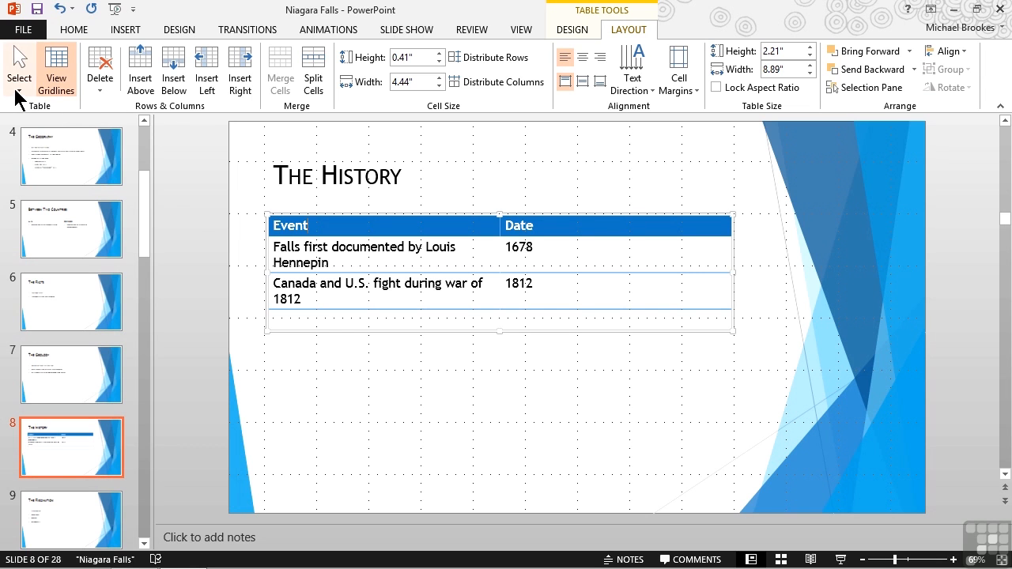
left_click(18, 71)
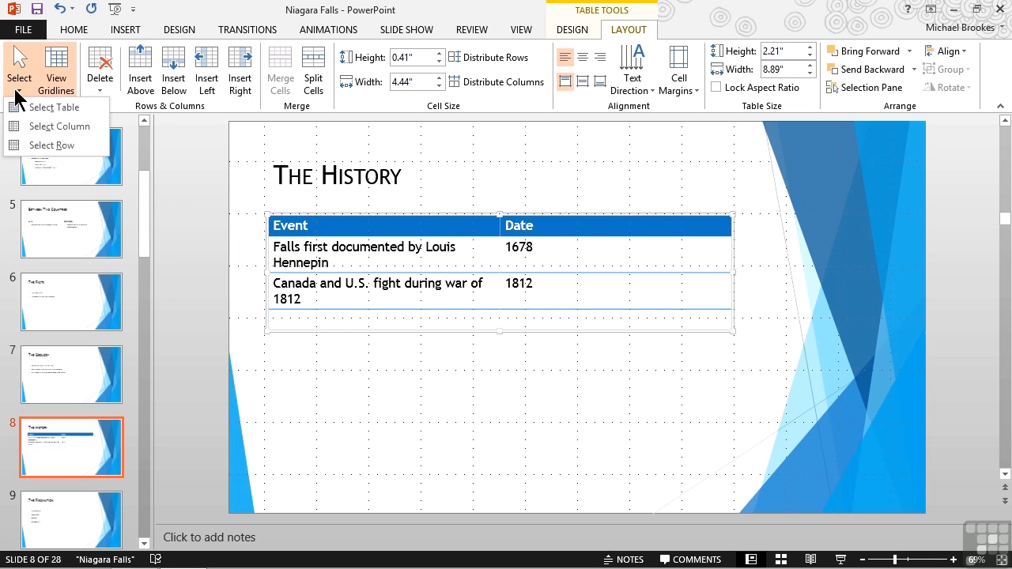
mouse_move(54, 107)
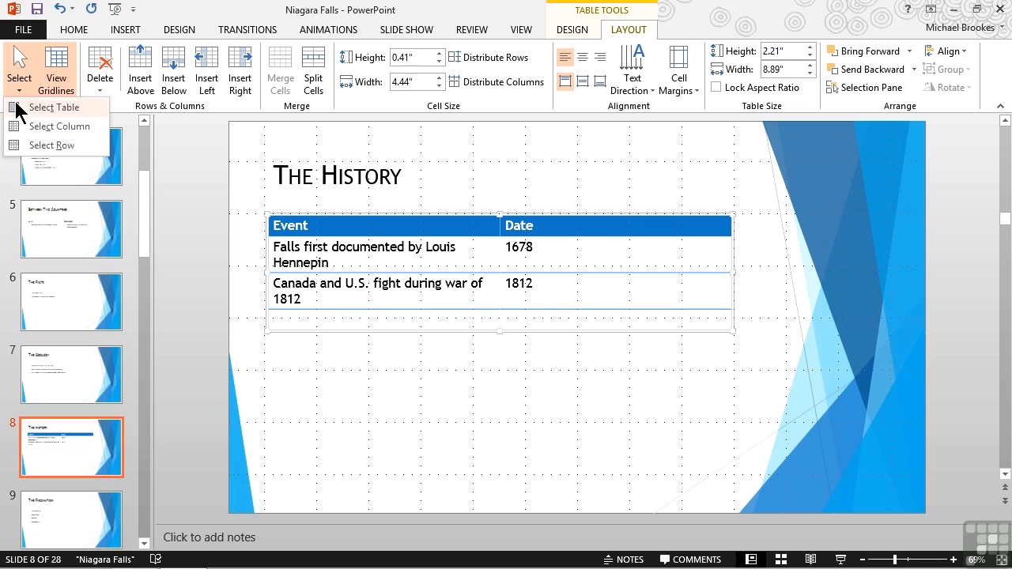
left_click(54, 107)
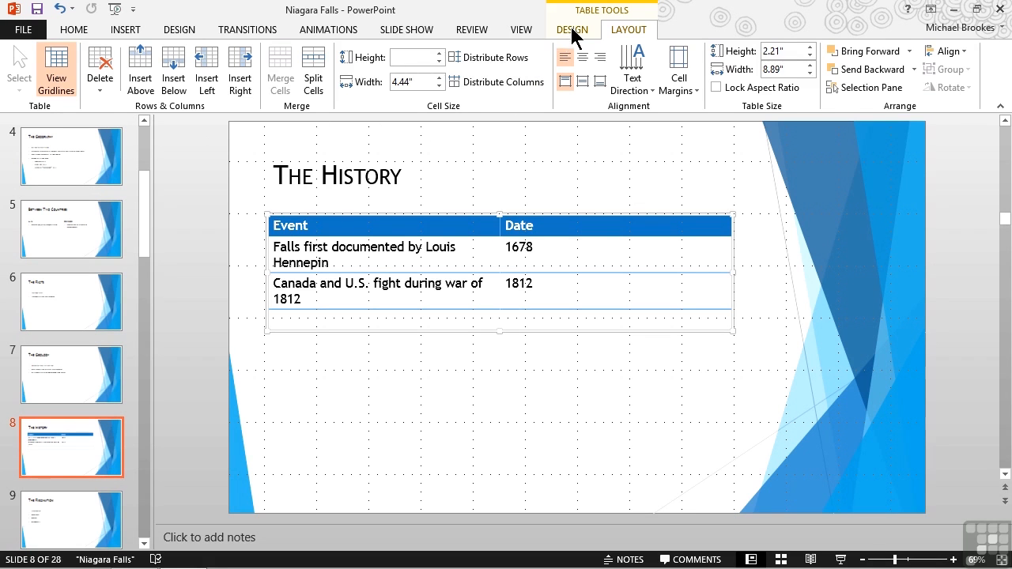
Set the History table's borders to No Border, keeping the blue header shading
left_click(572, 30)
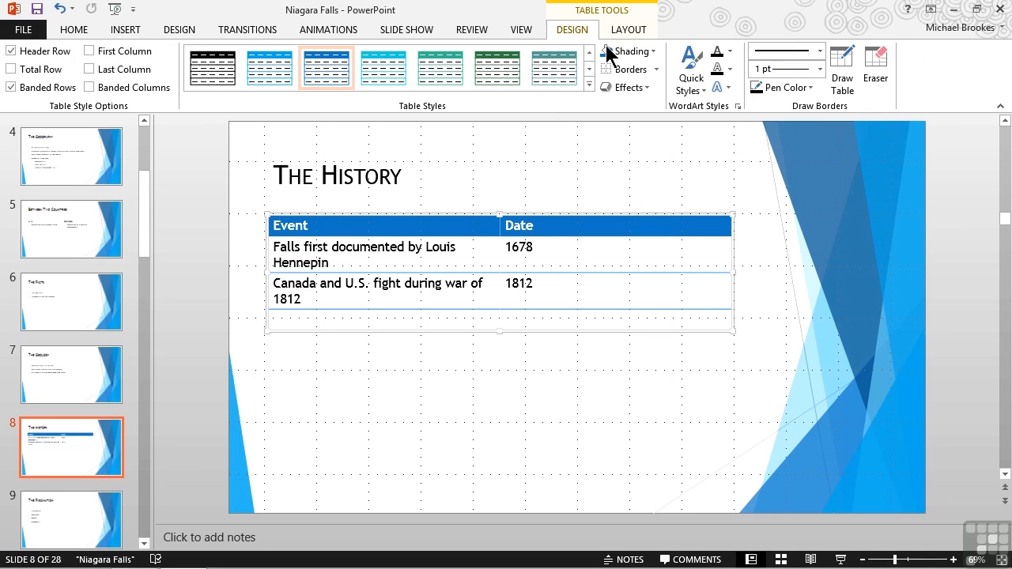
mouse_move(632, 70)
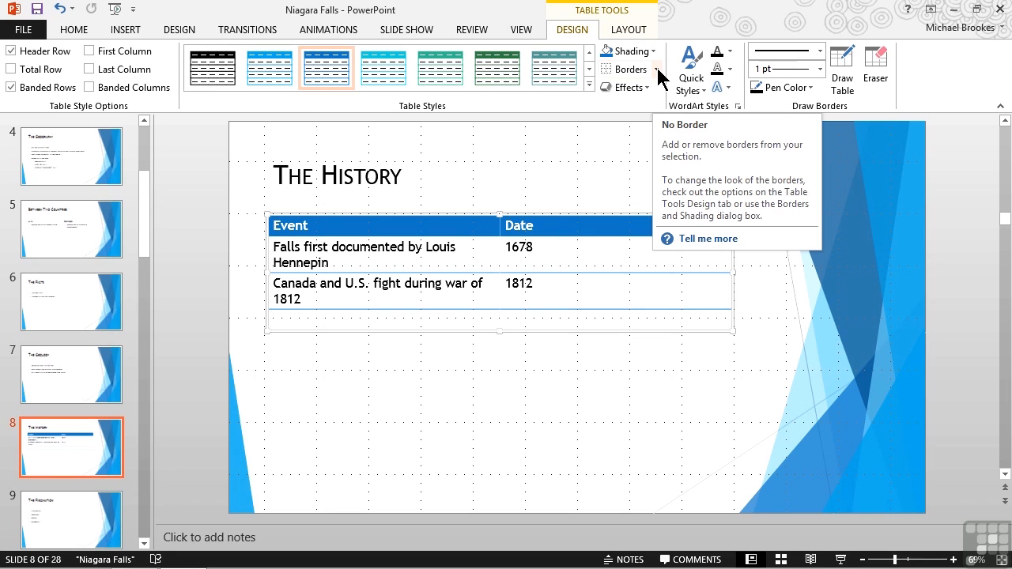
left_click(630, 70)
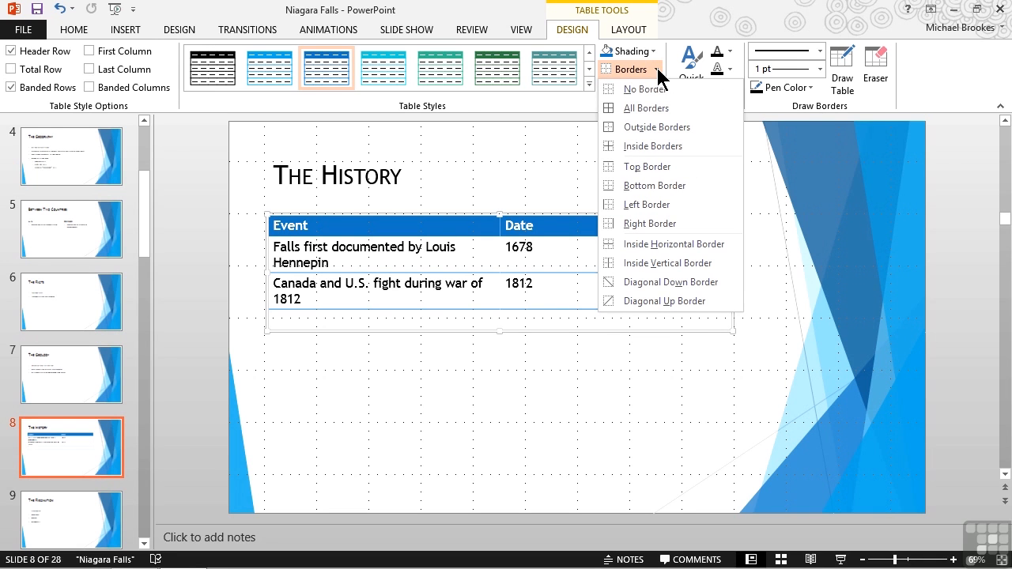
mouse_move(645, 89)
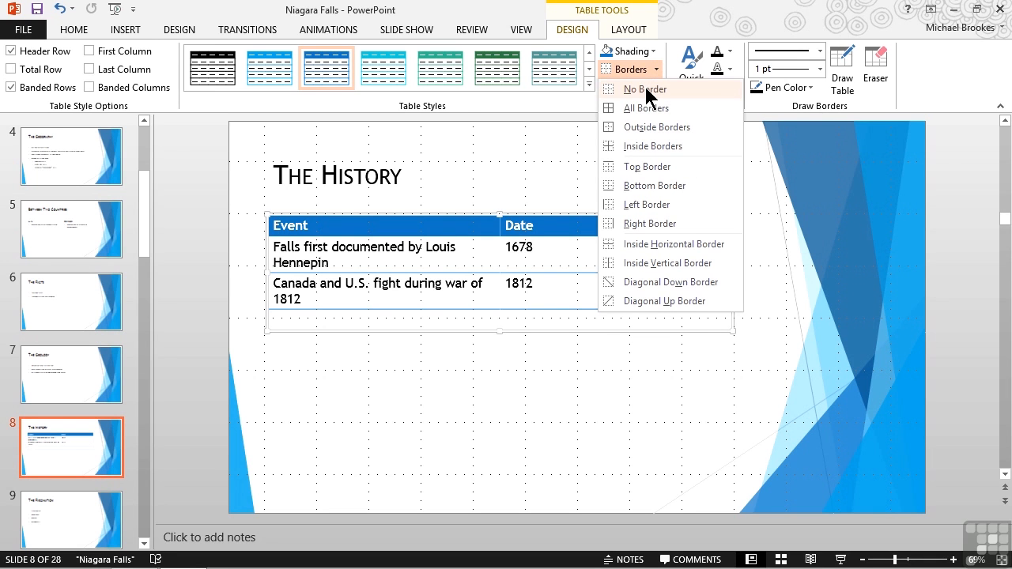
left_click(644, 88)
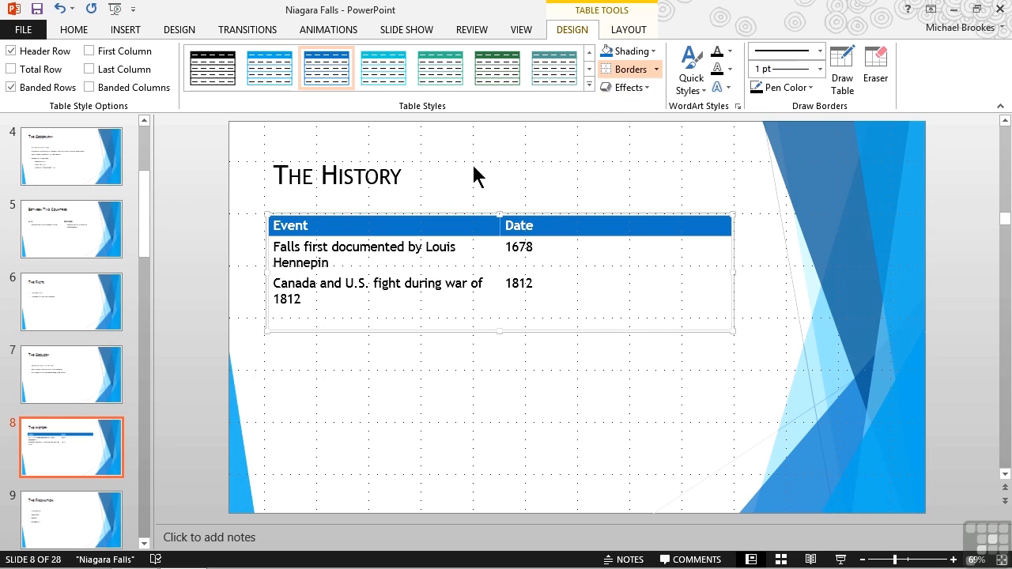